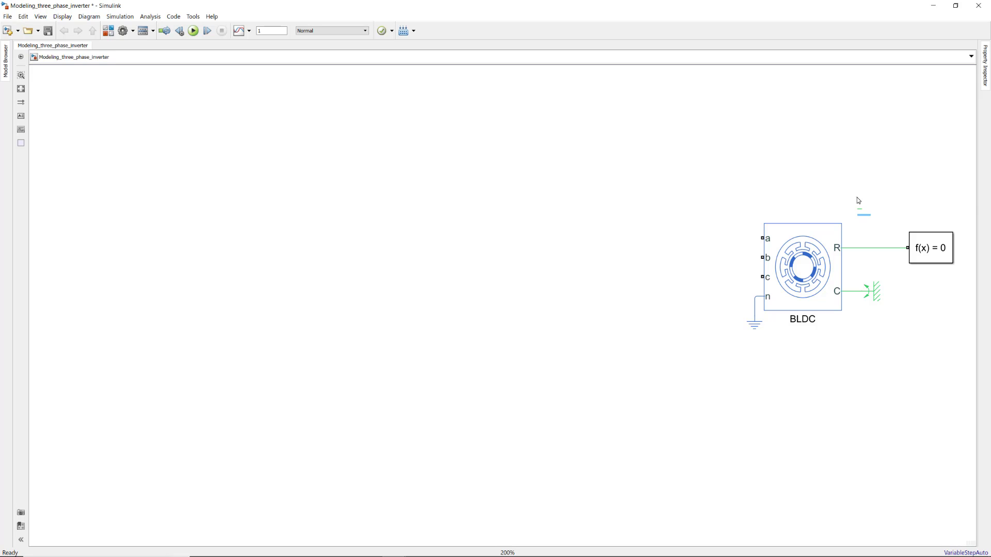
Add an Inertia block with value 0.2 on the BLDC rotor shaft
{"action": "type", "text": "iner"}
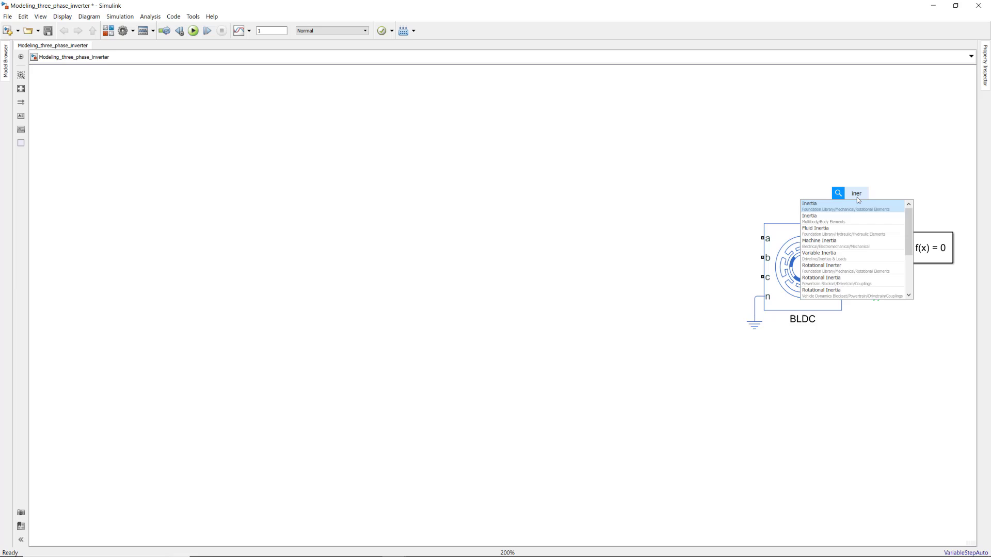
{"action": "left_click", "coordinate": [804, 206]}
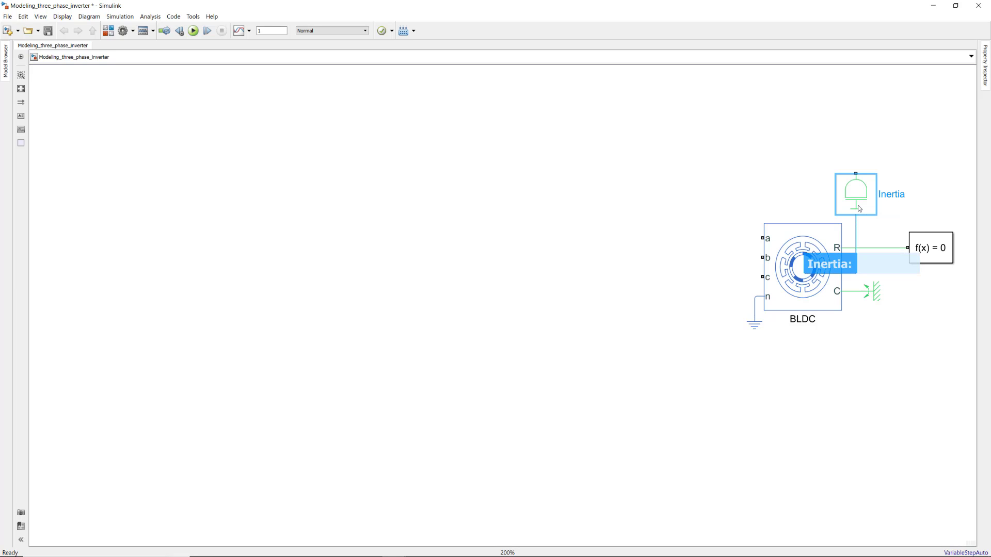
{"action": "type", "text": "0.2"}
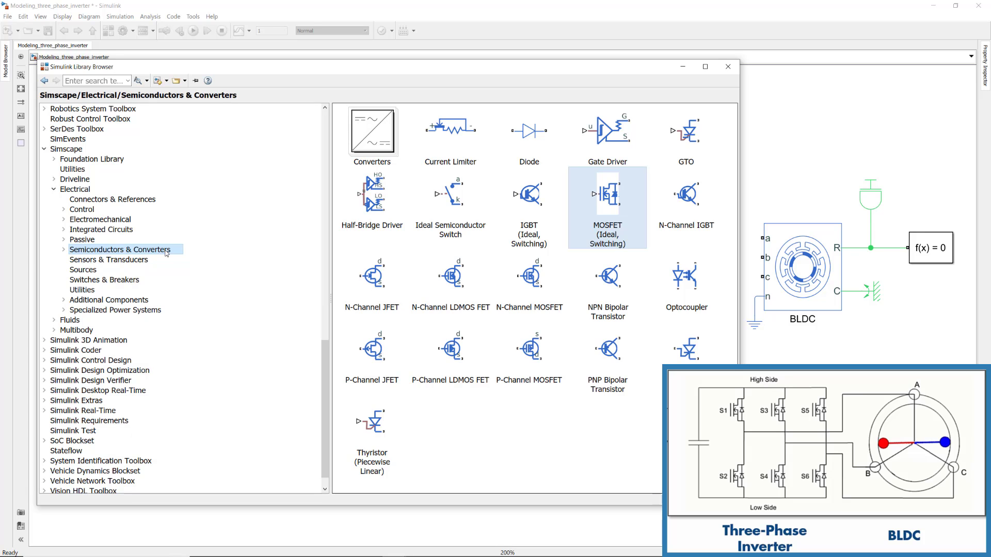
{"action": "mouse_move", "coordinate": [212, 247]}
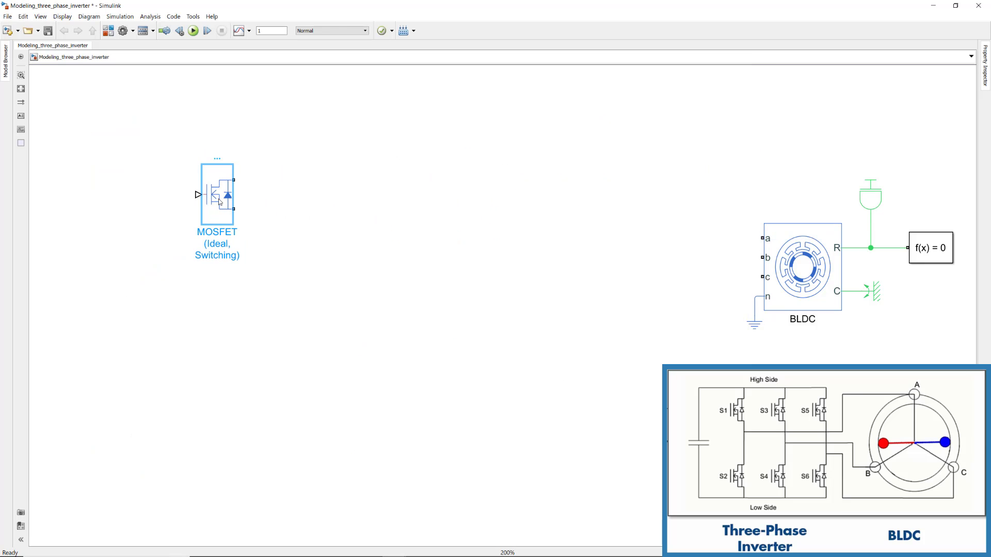
Set the MOSFET's integral diode forward voltage to 0.1 V
{"action": "double_click", "coordinate": [217, 195]}
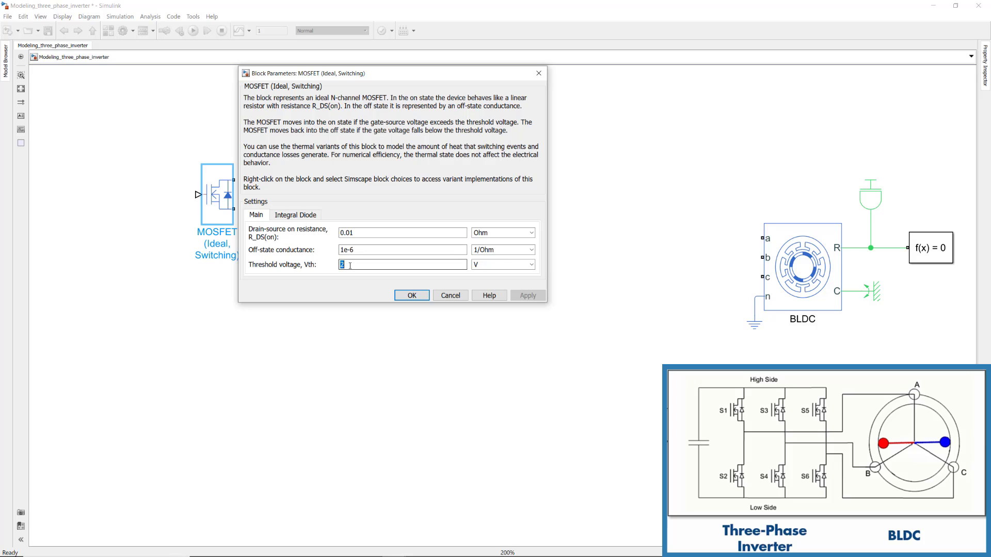
{"action": "left_click", "coordinate": [295, 215]}
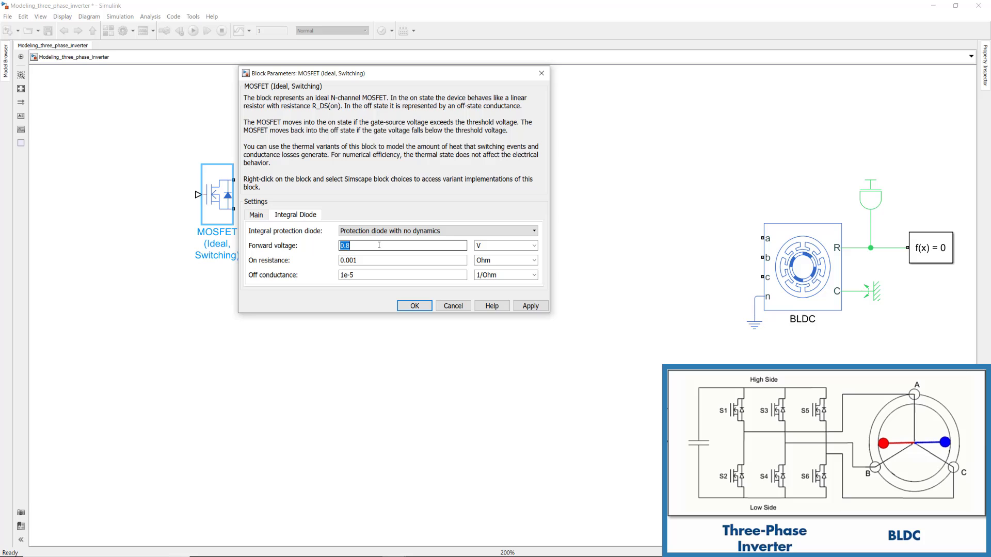
{"action": "type", "text": "0.1"}
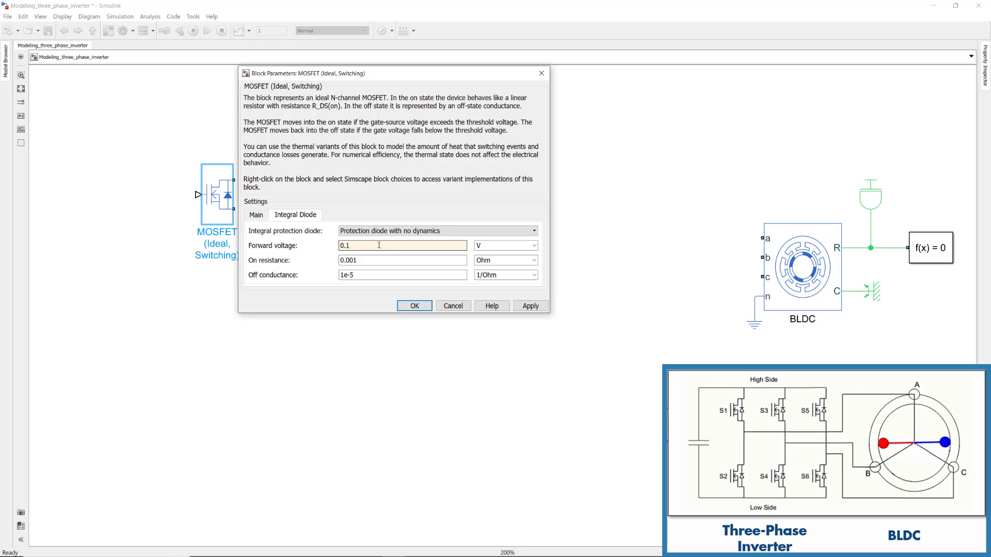
{"action": "left_click", "coordinate": [415, 306]}
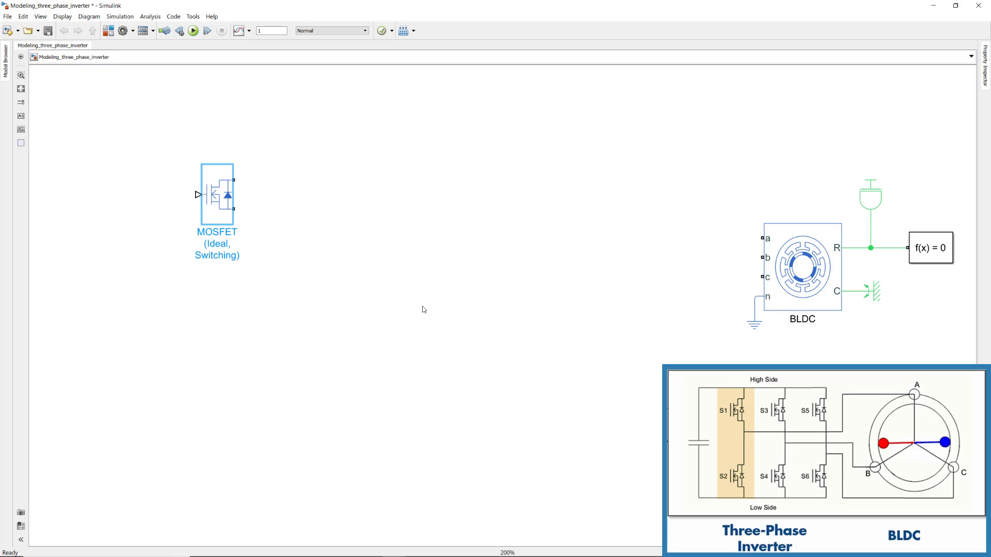
Copy the MOSFET below and name the pair AH (S1) and AL (S2)
{"action": "left_click", "coordinate": [217, 198]}
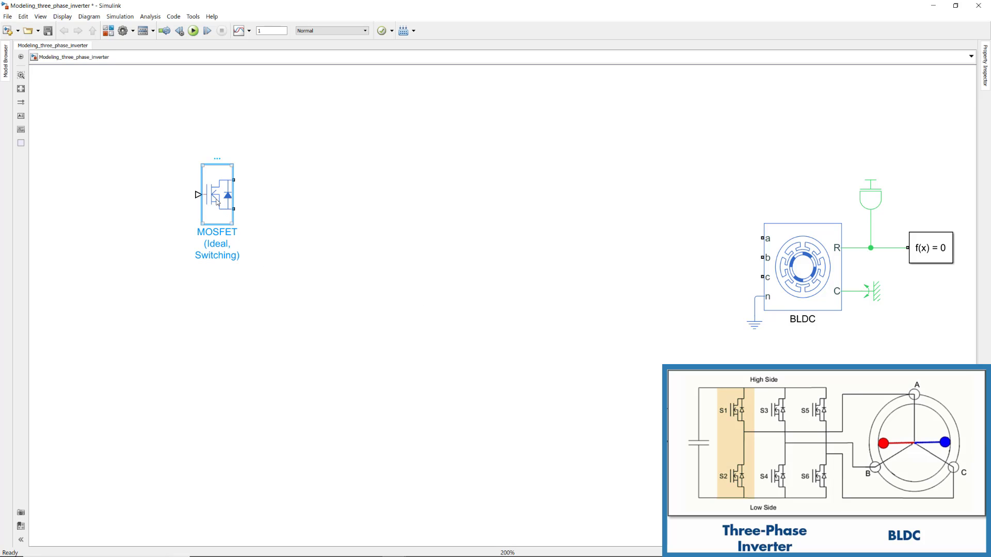
{"action": "left_click_drag", "start_coordinate": [217, 194], "coordinate": [231, 310]}
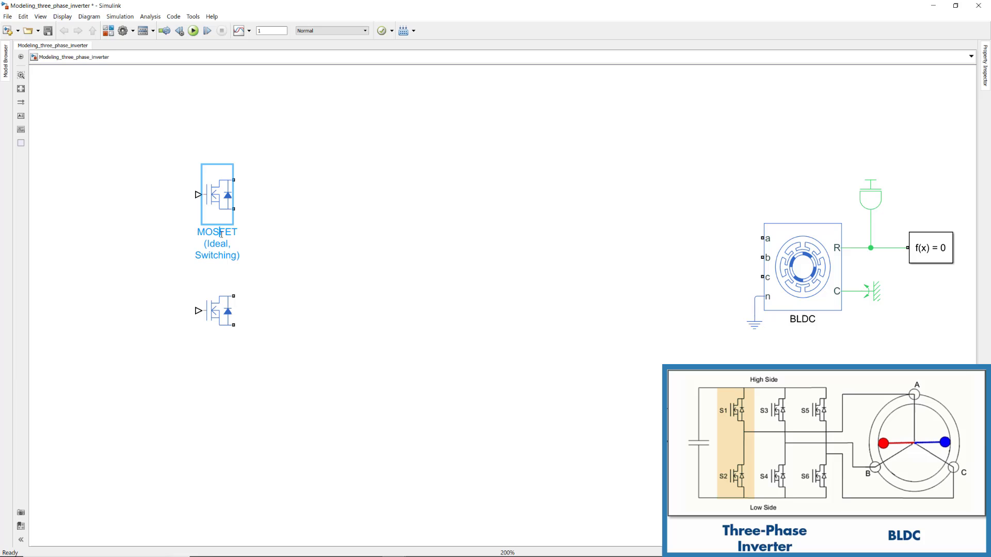
{"action": "type", "text": "AH"}
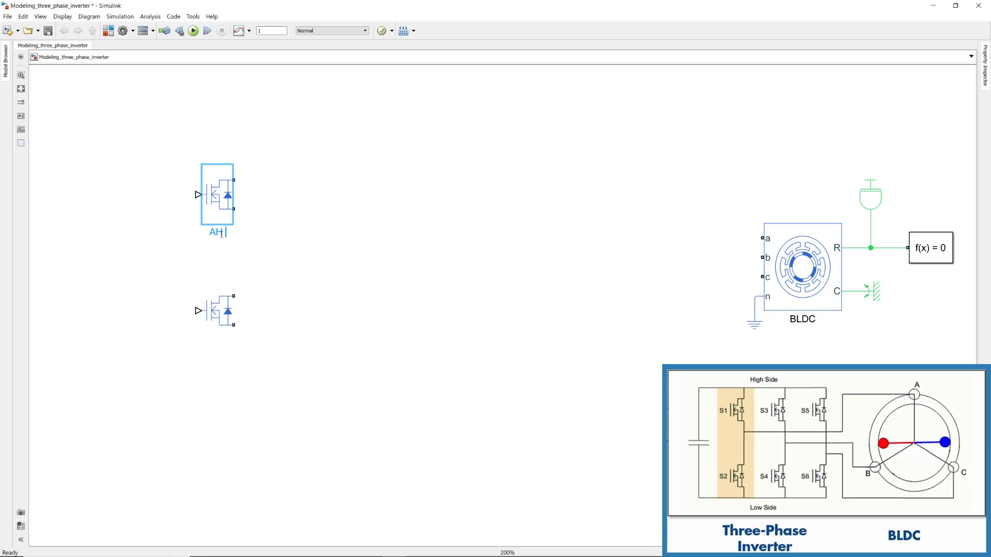
{"action": "left_click", "coordinate": [218, 318]}
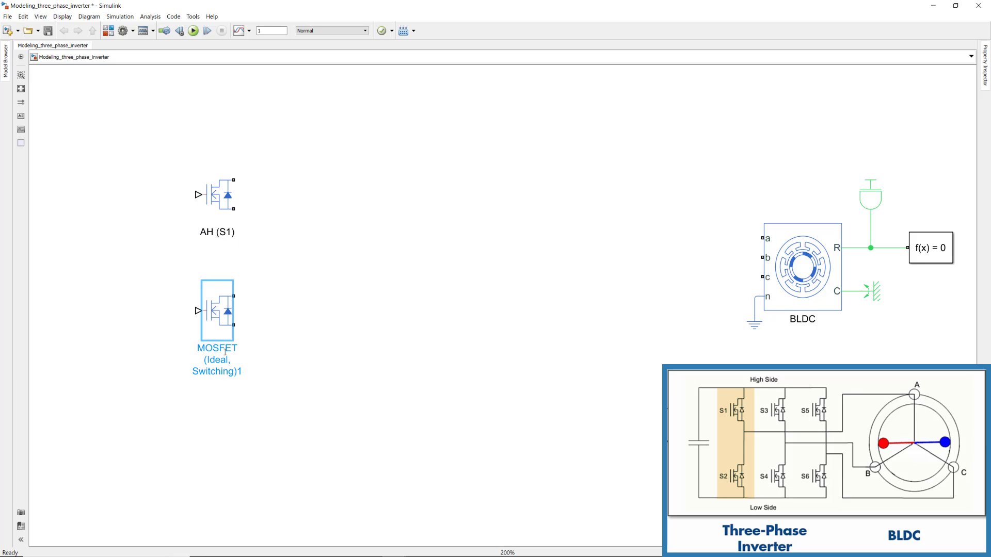
{"action": "type", "text": "AL (S2)"}
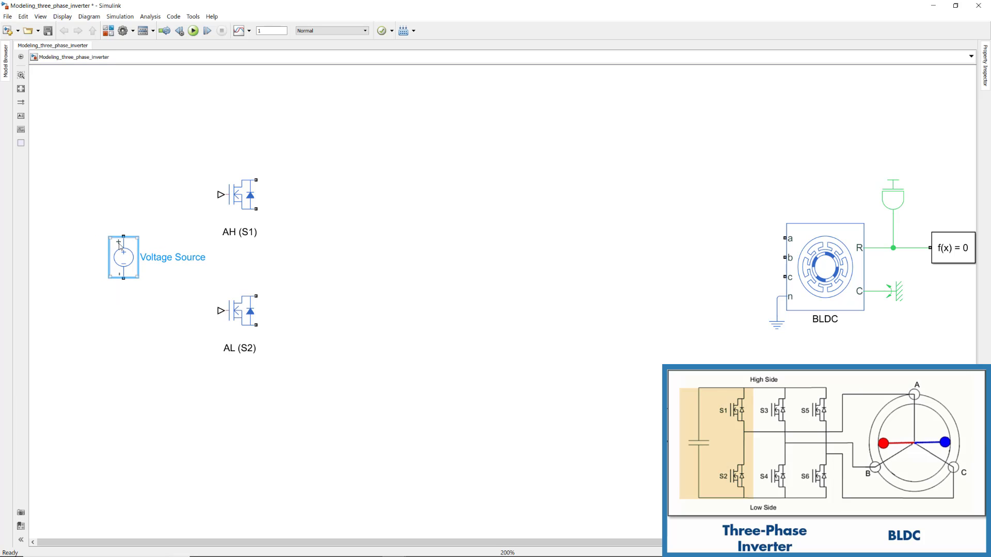
Place the voltage source left of the switches and wire the three-phase MOSFET inverter
{"action": "left_click_drag", "start_coordinate": [118, 243], "coordinate": [256, 210]}
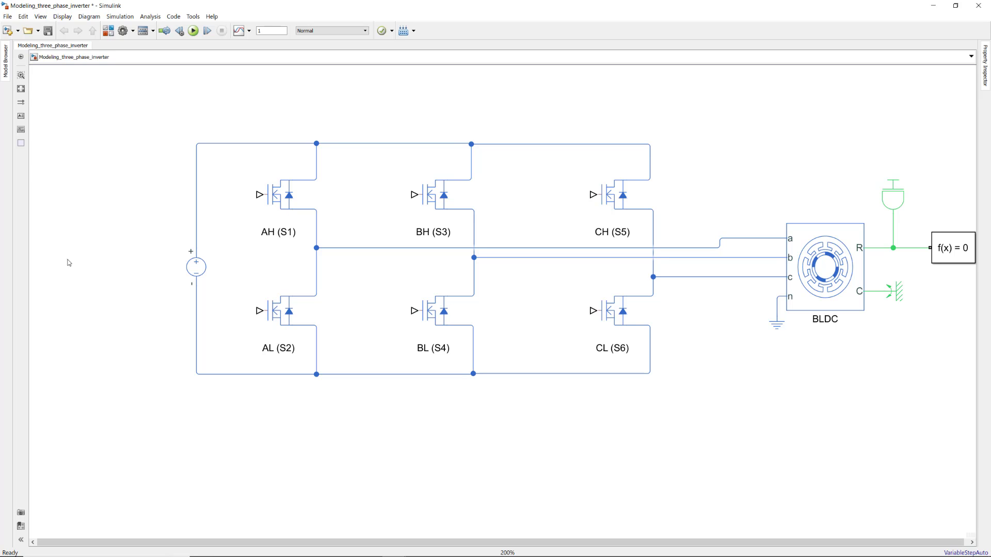
{"action": "type", "text": "cons"}
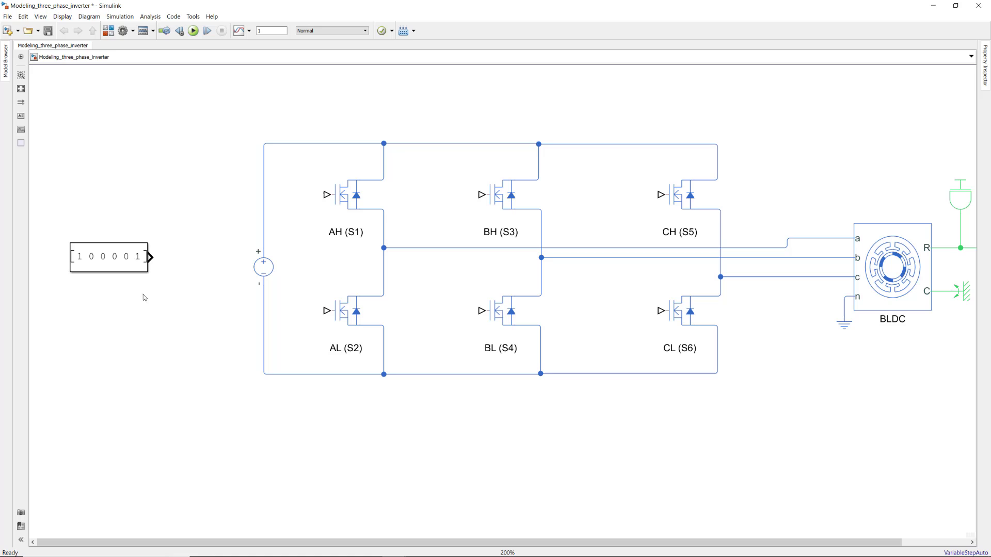
Add a 'Switching pattern' Constant, Demux, AH Goto tag and matching From block
{"action": "type", "text": "Switching pattern"}
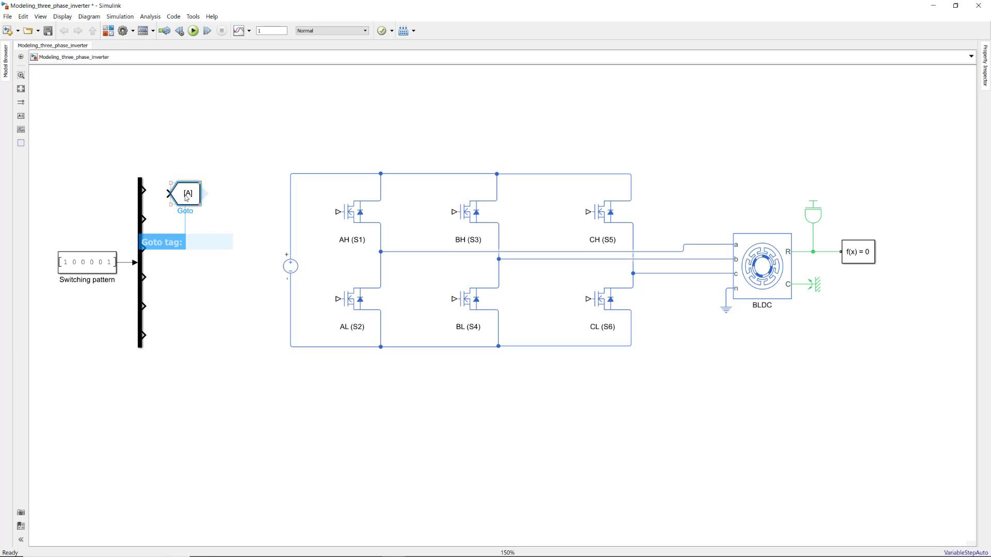
{"action": "type", "text": "AH]"}
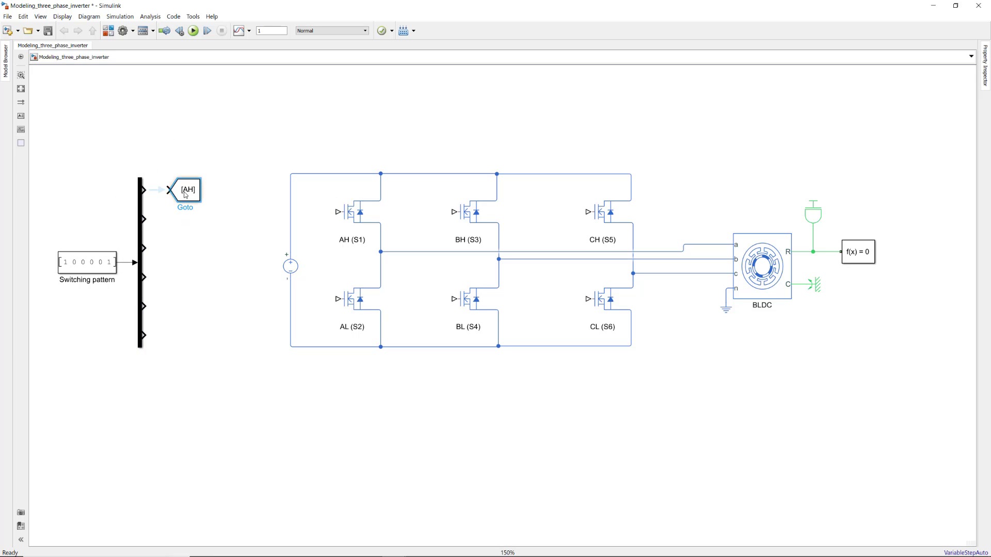
{"action": "type", "text": "from"}
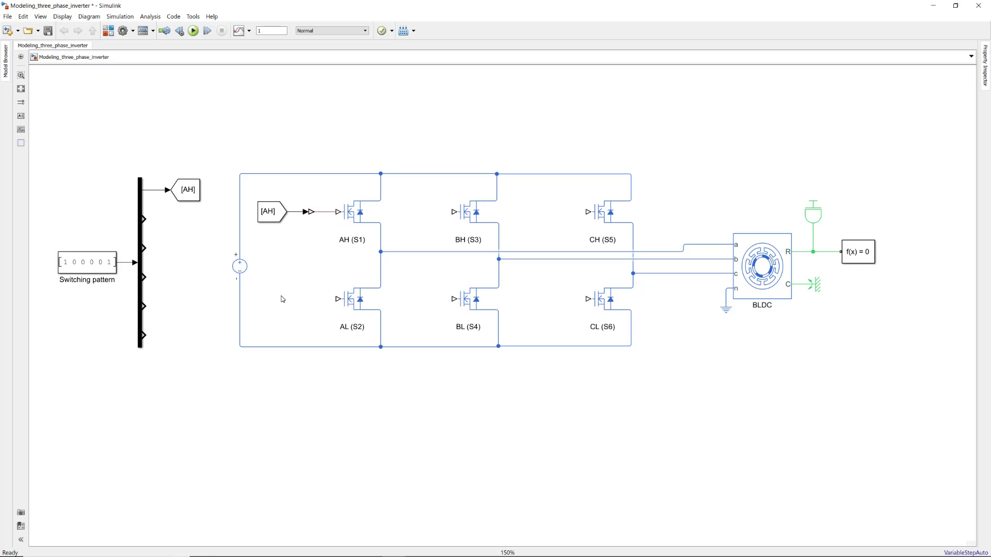
Copy the AH tag and rename copies to AL, BH, BL, CH, CL
{"action": "left_click", "coordinate": [196, 201]}
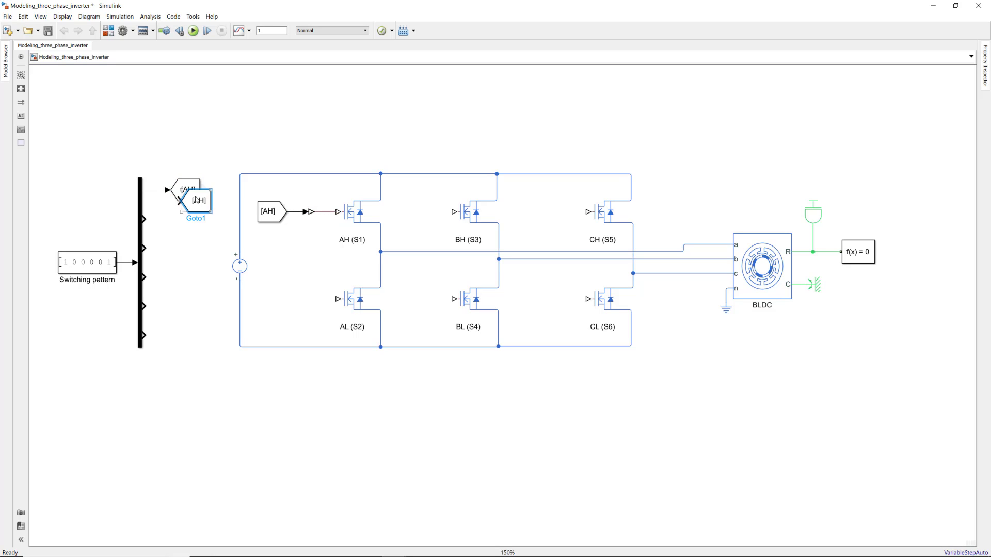
{"action": "double_click", "coordinate": [196, 200]}
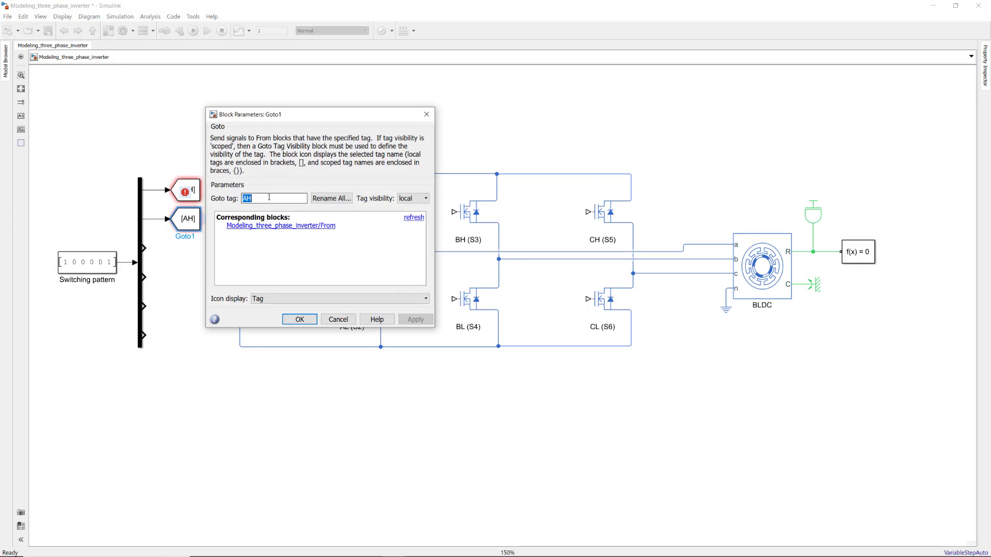
{"action": "left_click", "coordinate": [299, 319]}
{"action": "type", "text": "curren"}
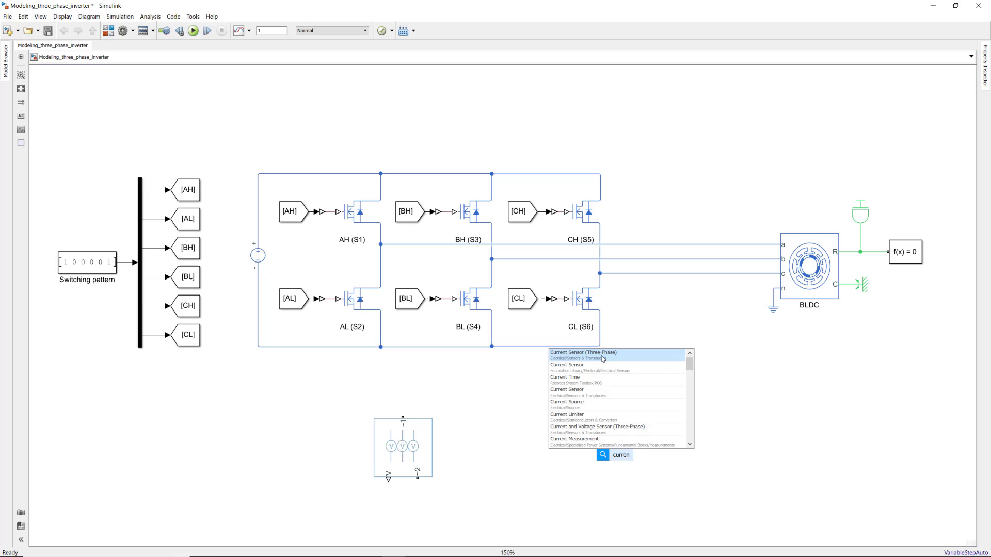
Expand the phase voltage and current sensors into separate three-phase ports
{"action": "right_click", "coordinate": [400, 447]}
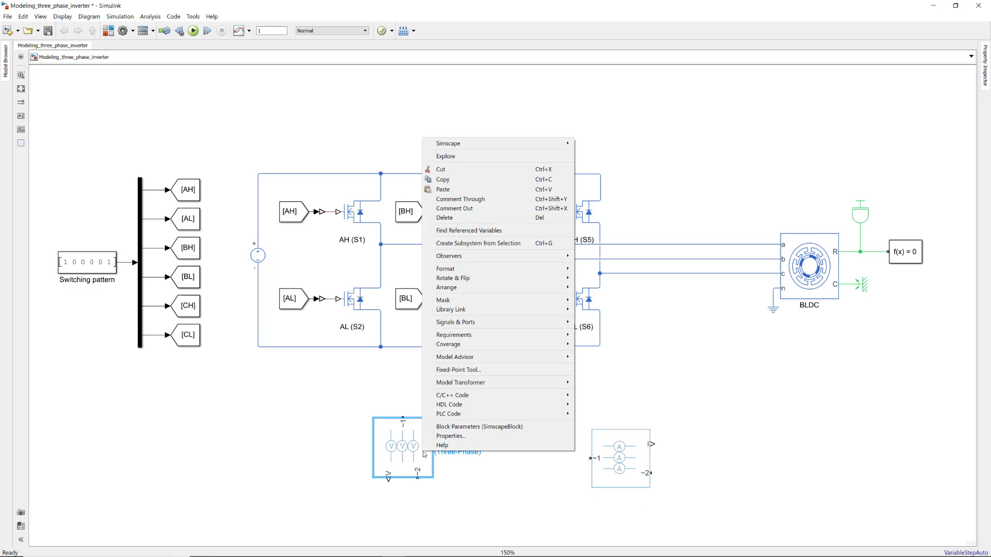
{"action": "mouse_move", "coordinate": [613, 154]}
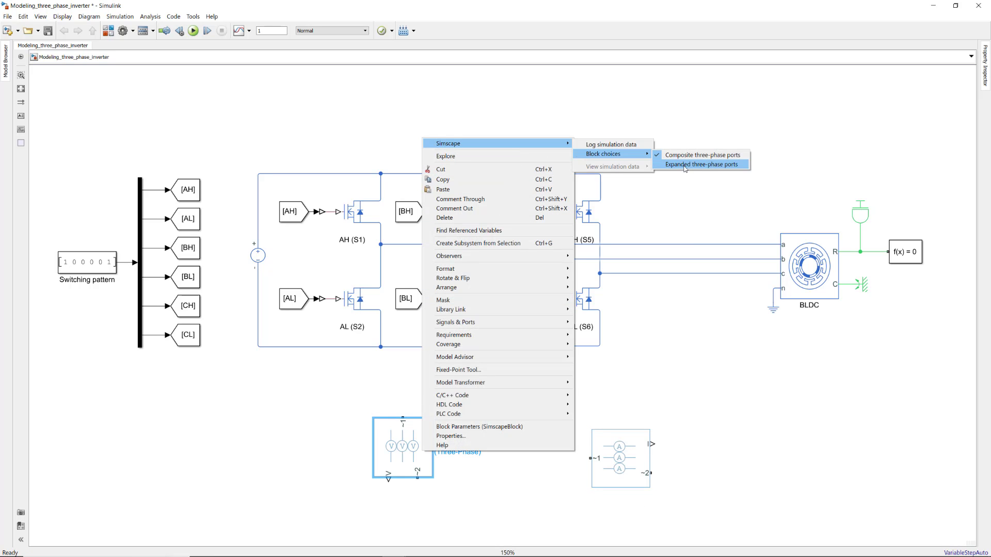
{"action": "left_click", "coordinate": [700, 164]}
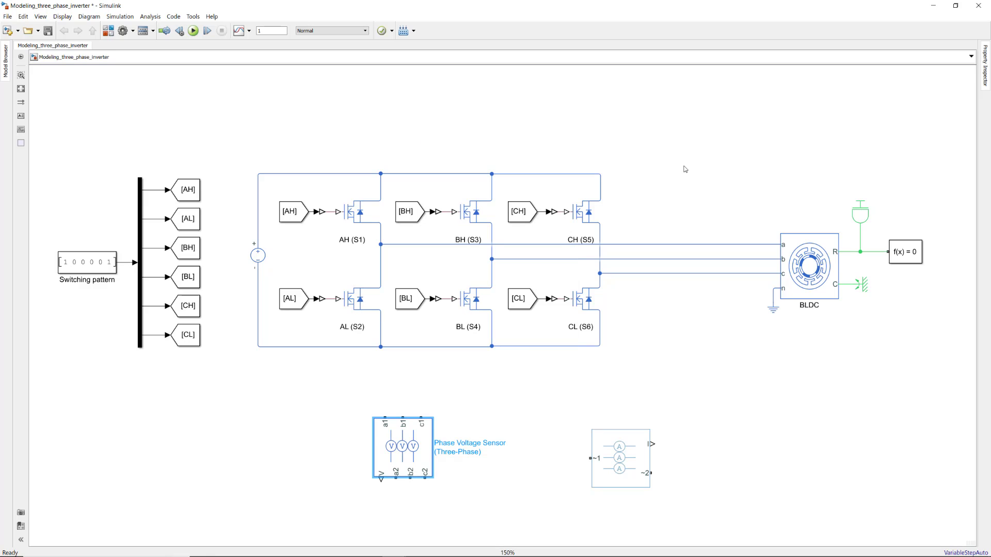
{"action": "right_click", "coordinate": [617, 471]}
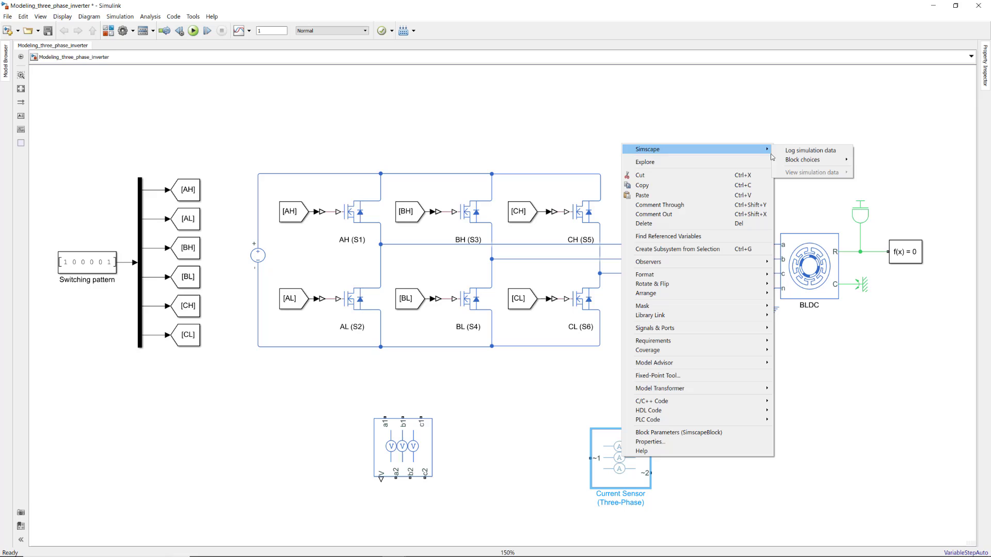
{"action": "left_click", "coordinate": [897, 174]}
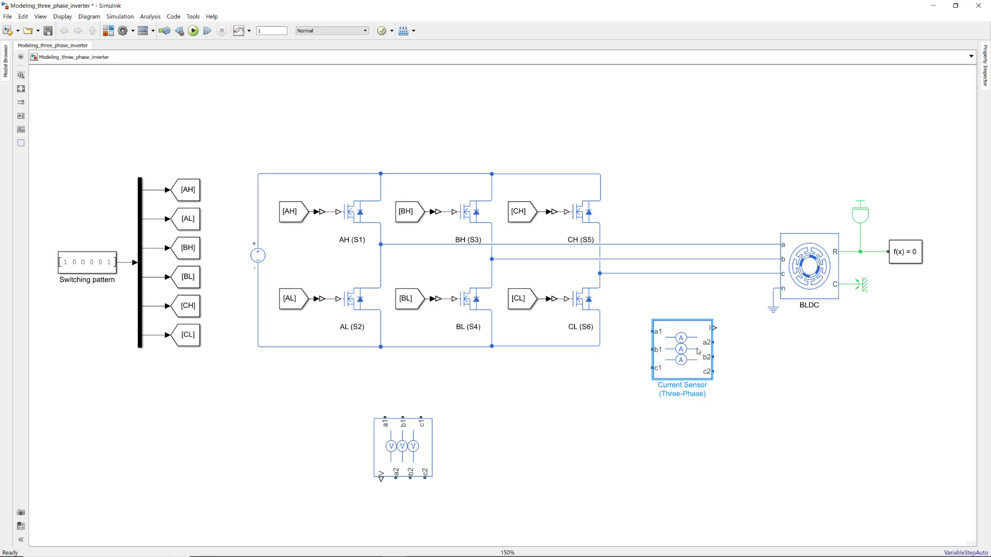
Move the current sensor between inverter and motor and add a 'Three-phase currents' scope
{"action": "left_click_drag", "start_coordinate": [682, 351], "coordinate": [695, 265]}
{"action": "type", "text": "scope"}
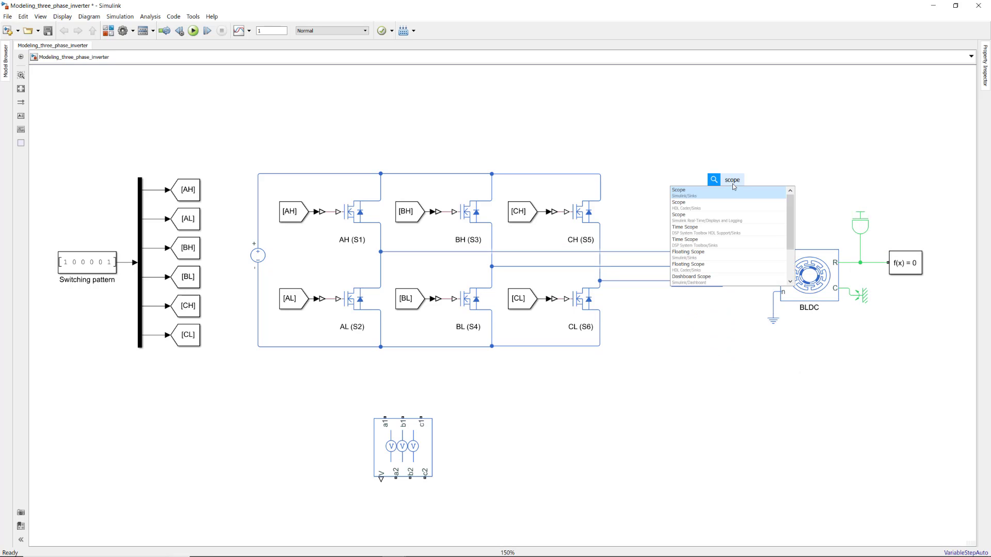
{"action": "left_click", "coordinate": [678, 190]}
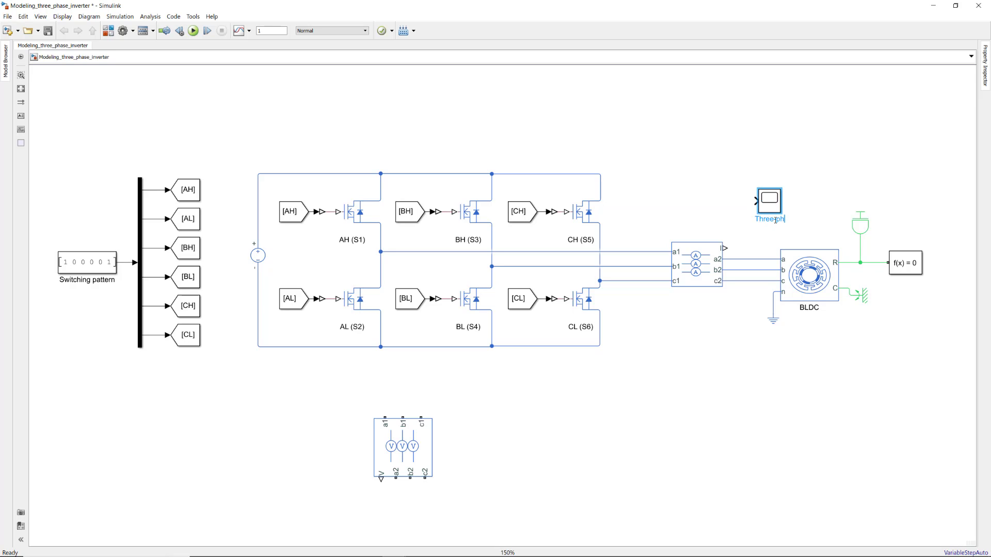
{"action": "type", "text": "Three-phase currents"}
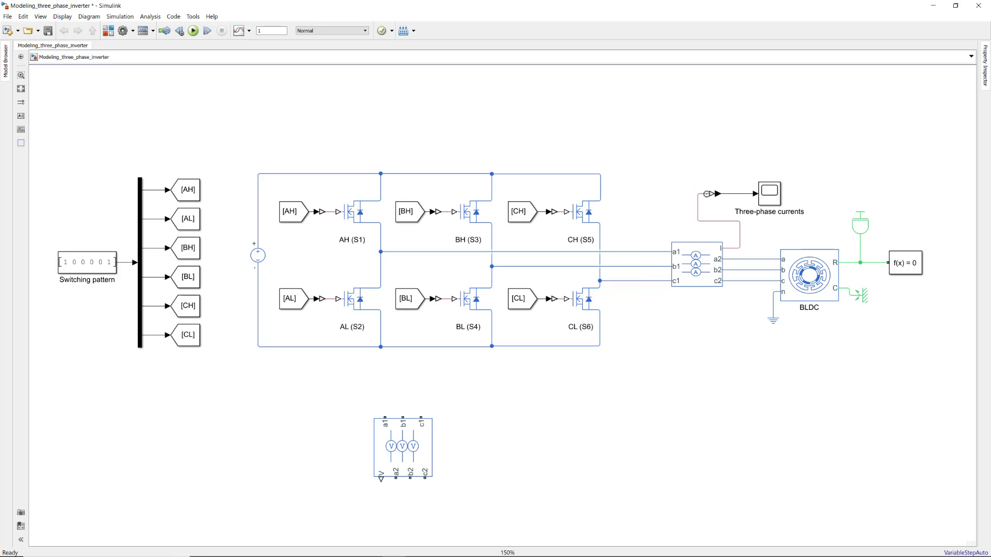
{"action": "left_click", "coordinate": [782, 199]}
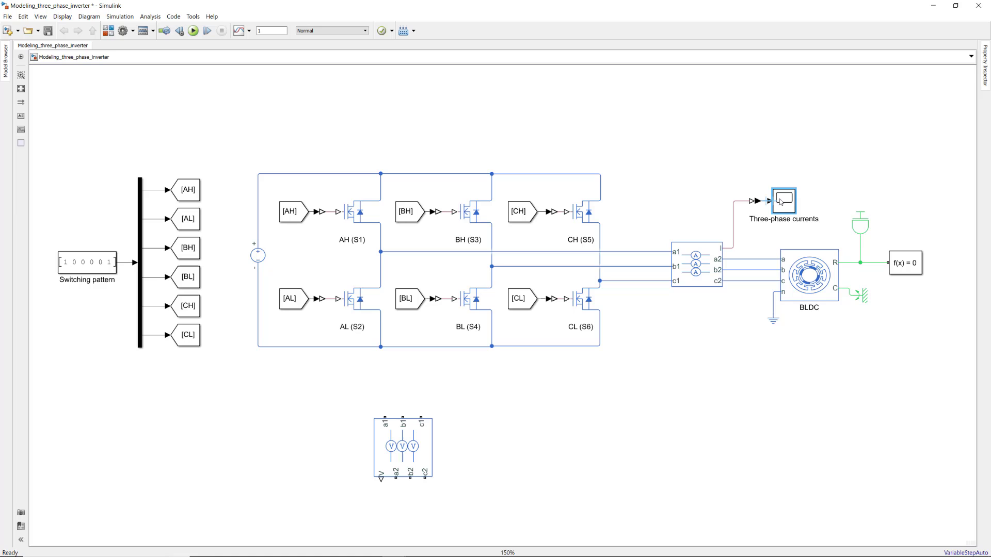
Connect the voltage sensor below the inverter, ground it, and add a 'Three-phase voltages' scope
{"action": "left_click_drag", "start_coordinate": [403, 445], "coordinate": [654, 354]}
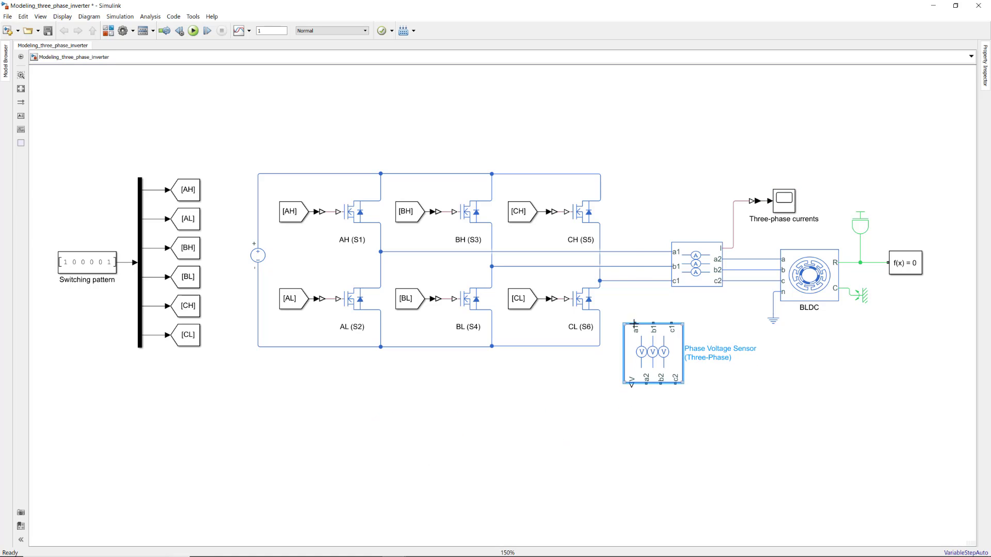
{"action": "left_click_drag", "start_coordinate": [654, 354], "coordinate": [645, 347]}
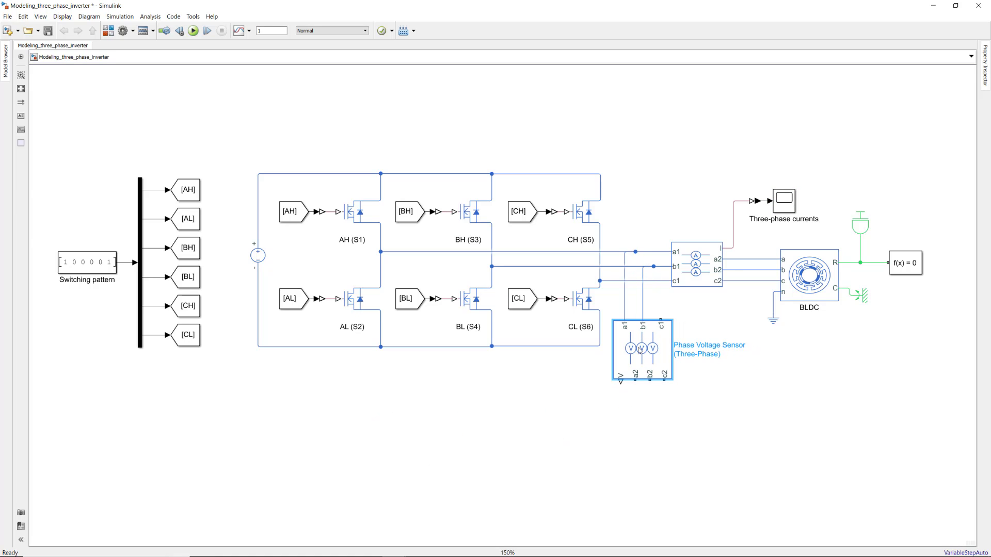
{"action": "type", "text": "ele"}
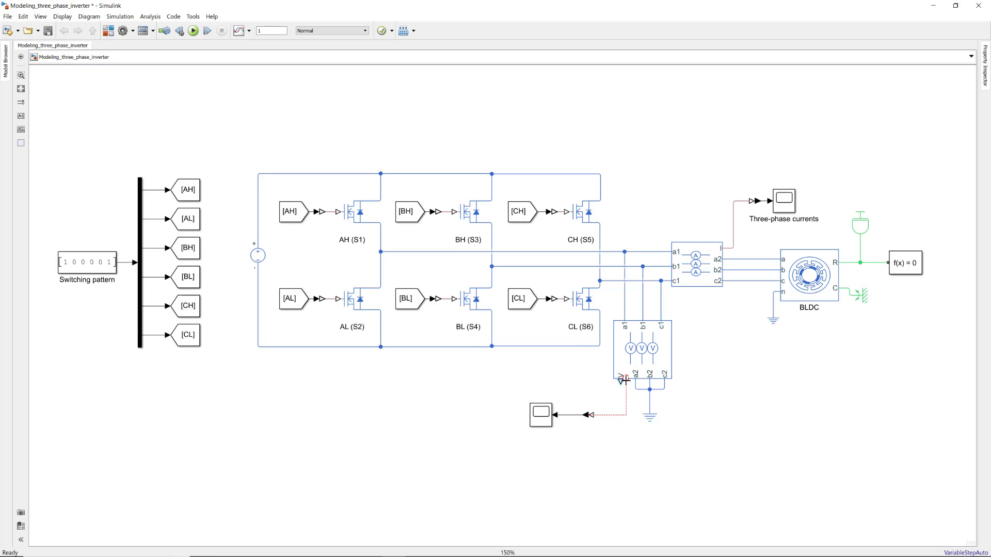
{"action": "left_click", "coordinate": [541, 427]}
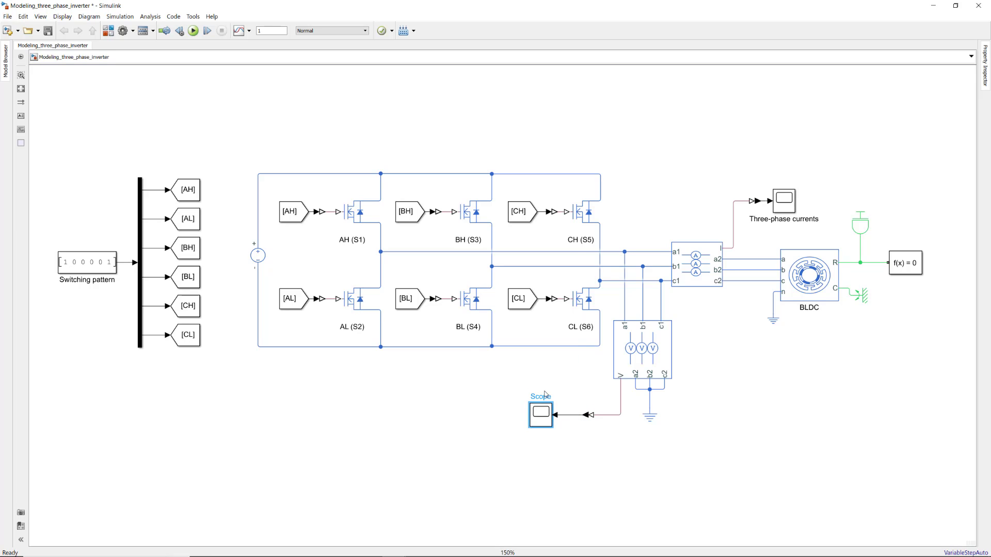
{"action": "type", "text": "Three-phase"}
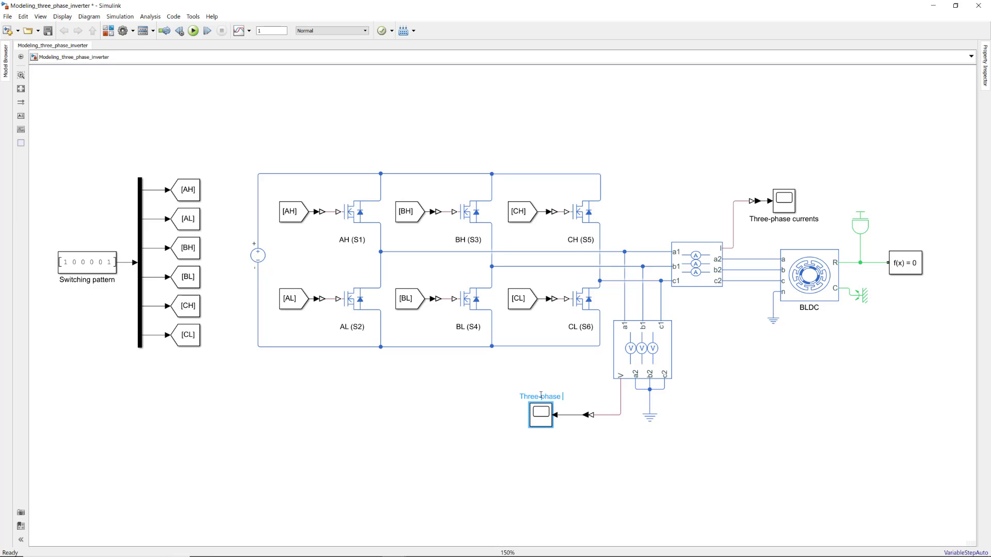
{"action": "type", "text": "Three-phase voltages"}
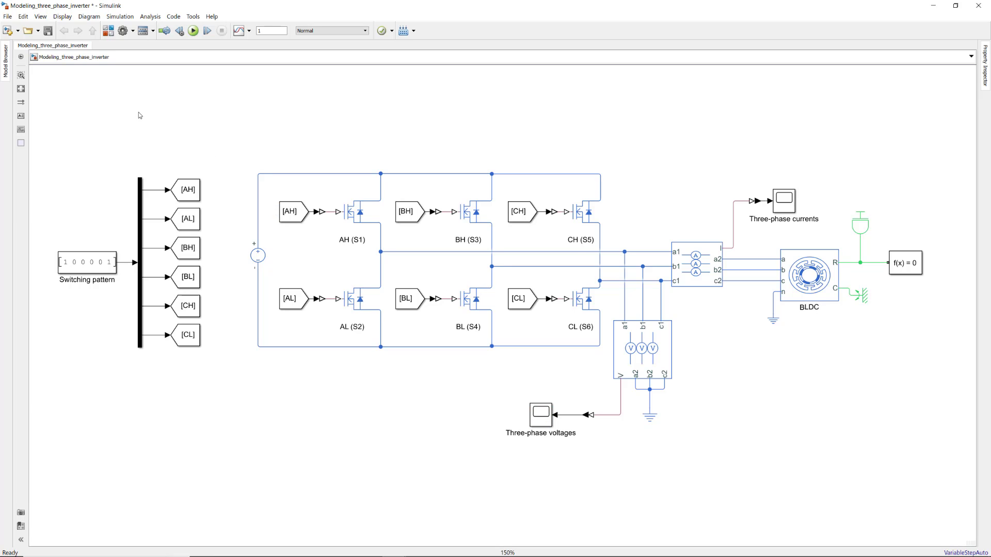
{"action": "left_click_drag", "start_coordinate": [113, 111], "coordinate": [765, 446]}
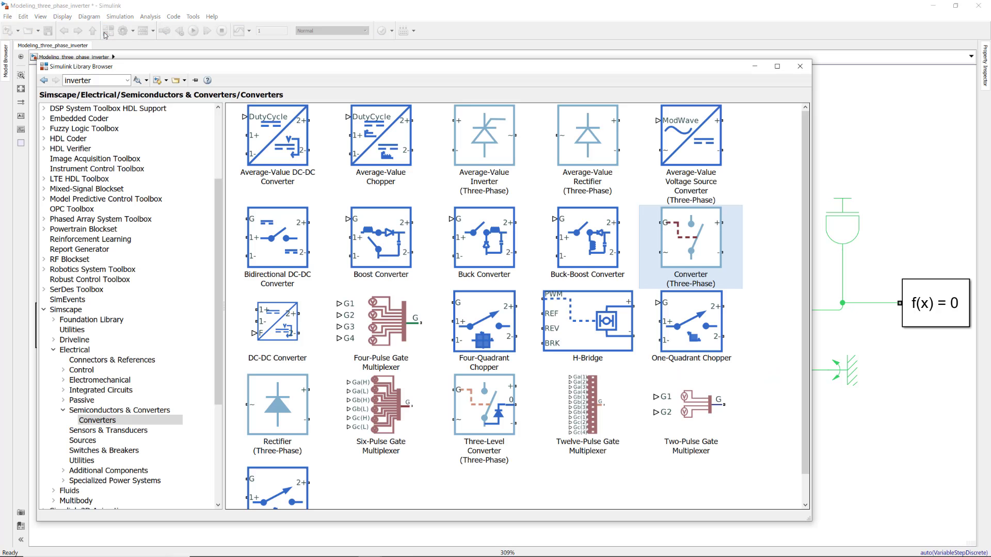
{"action": "mouse_move", "coordinate": [433, 191]}
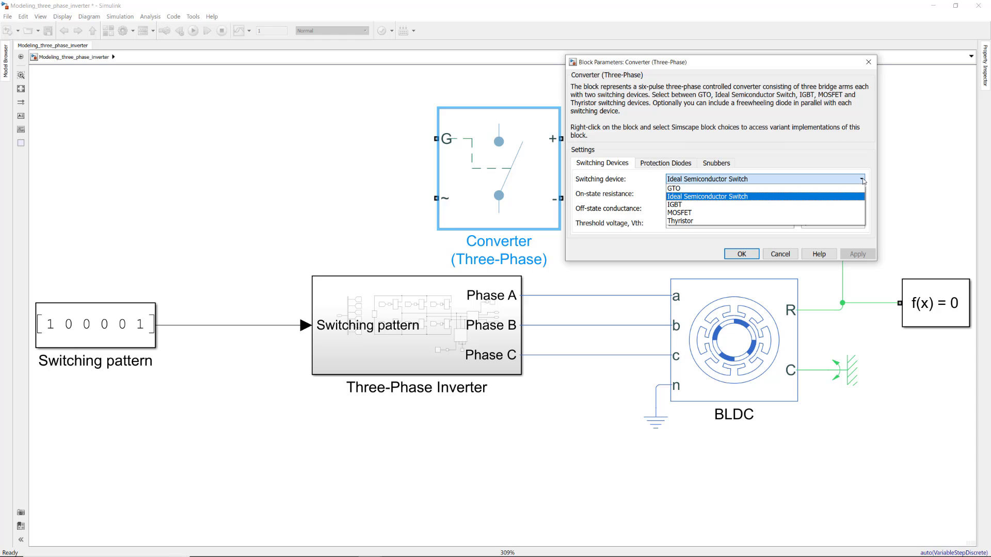
Collapse the inverter blocks into a Three-Phase Inverter subsystem
{"action": "left_click", "coordinate": [707, 197]}
{"action": "type", "text": "motio"}
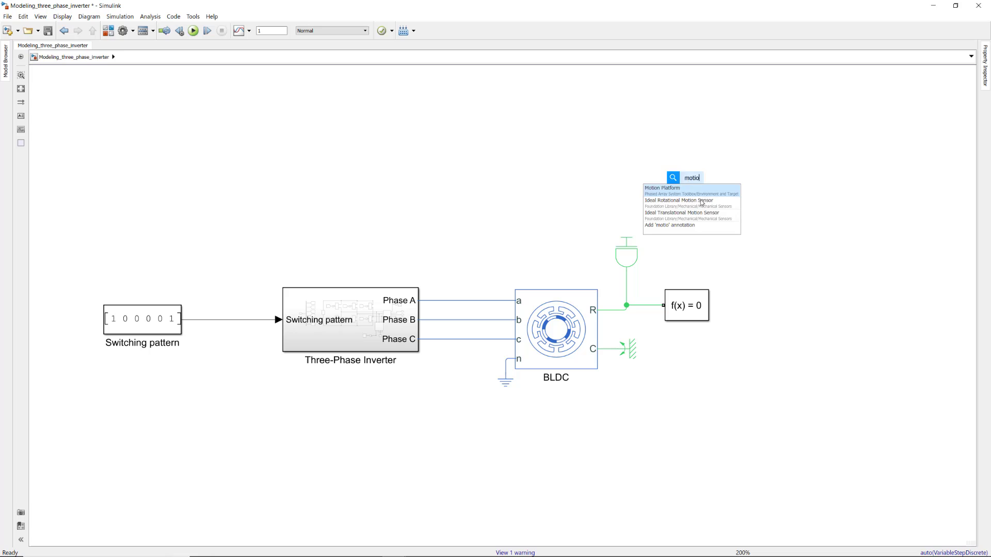
Add an Ideal Rotational Motion Sensor feeding Speed and Angular position scopes
{"action": "left_click", "coordinate": [680, 201]}
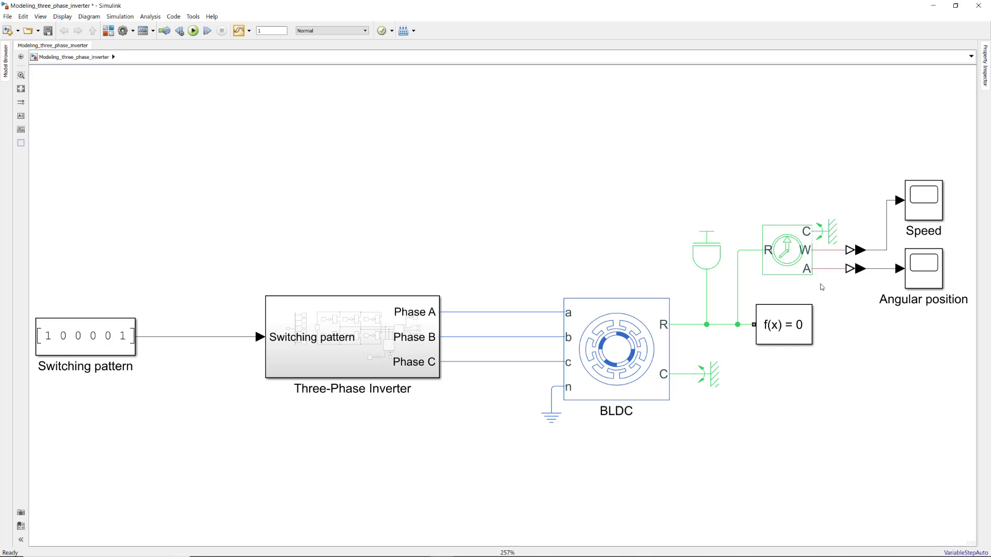
Set the motion sensor's Initial angle unit to degrees
{"action": "double_click", "coordinate": [787, 250]}
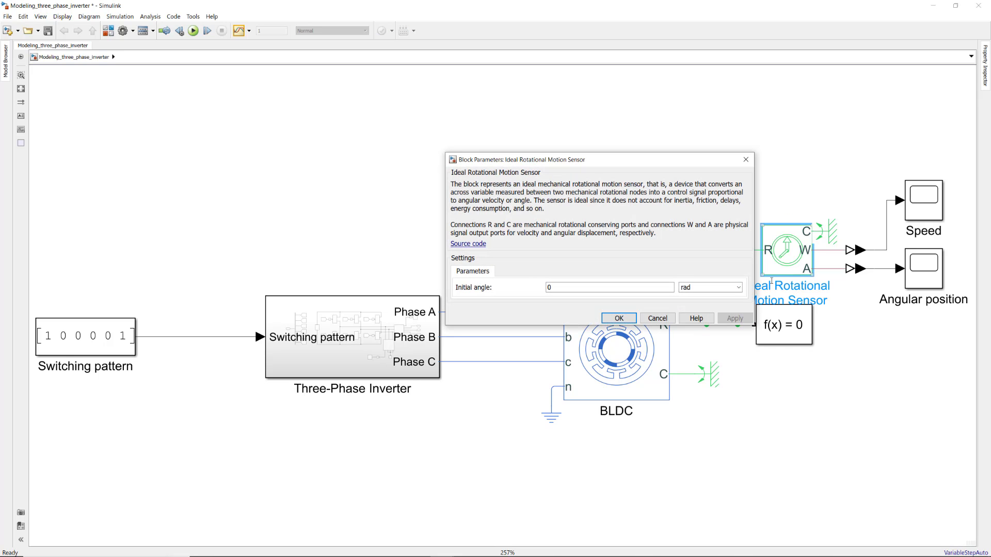
{"action": "left_click", "coordinate": [710, 287]}
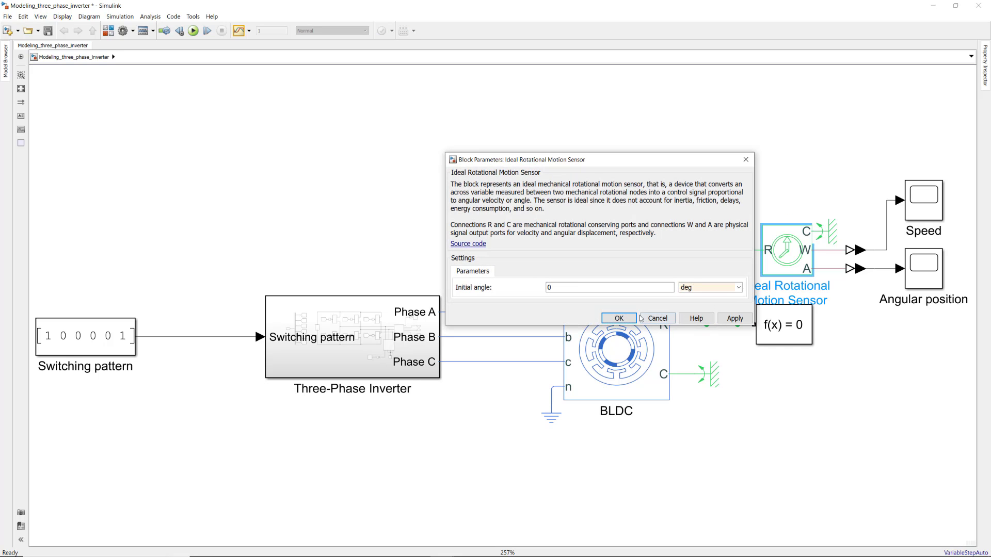
{"action": "left_click", "coordinate": [619, 317]}
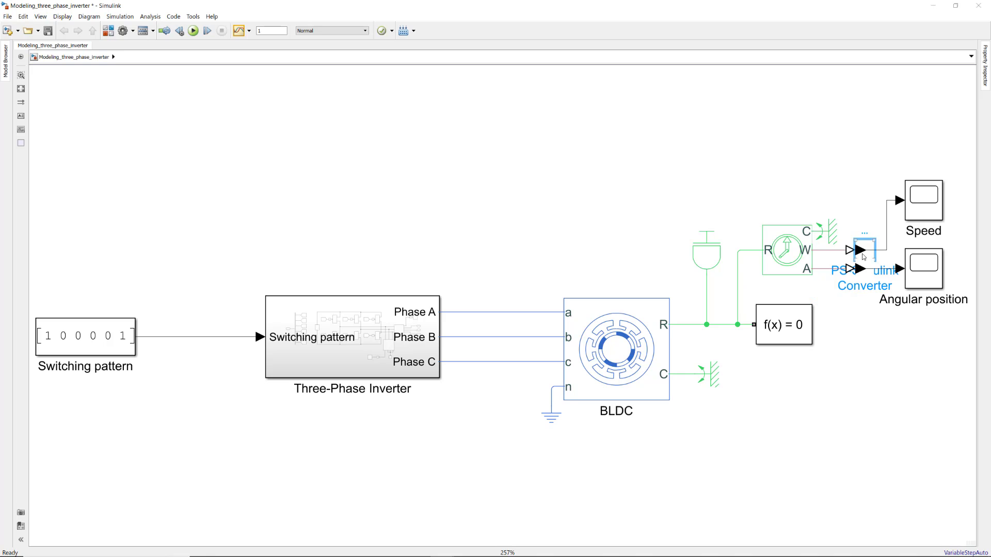
Set the speed PS-Simulink Converter's output signal unit to deg/s
{"action": "double_click", "coordinate": [865, 250]}
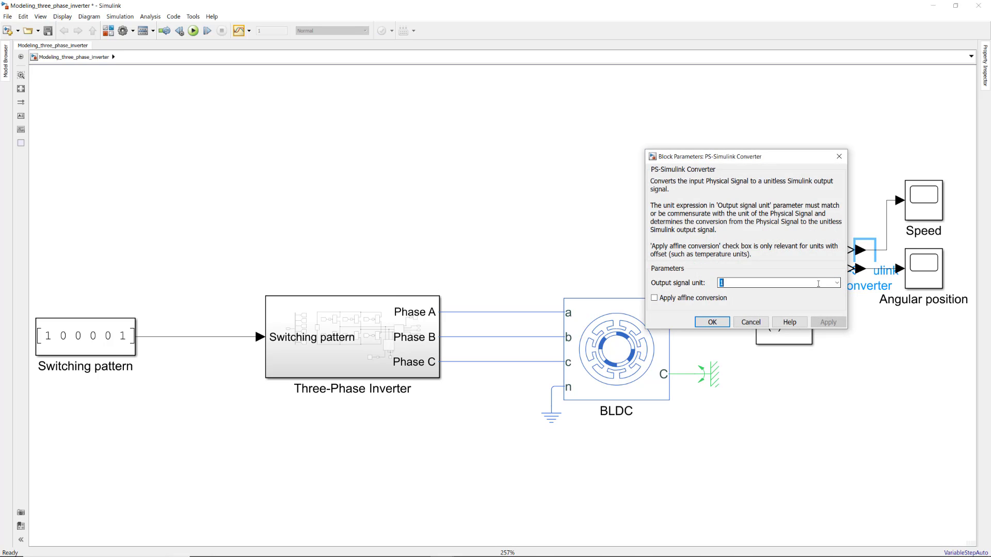
{"action": "type", "text": "deg/s"}
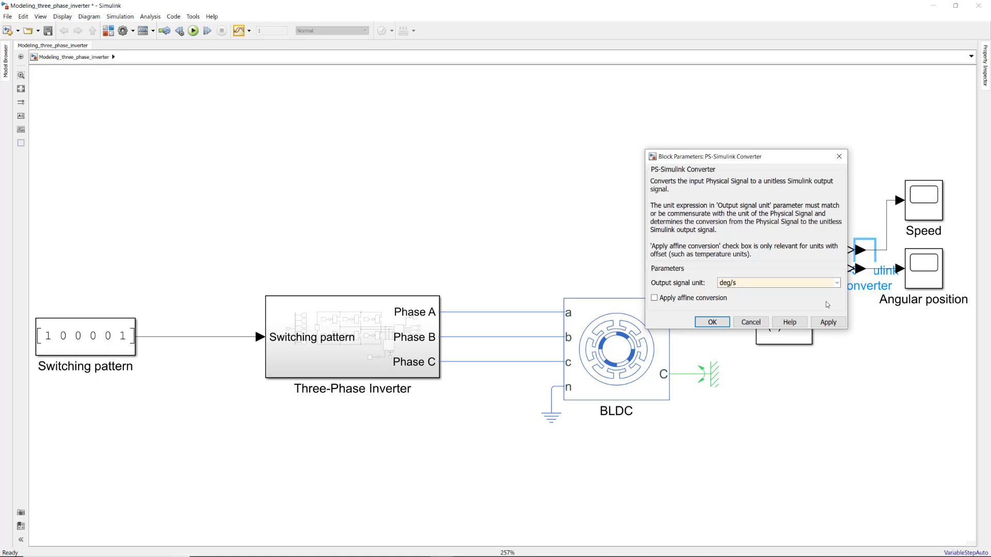
{"action": "left_click", "coordinate": [711, 322]}
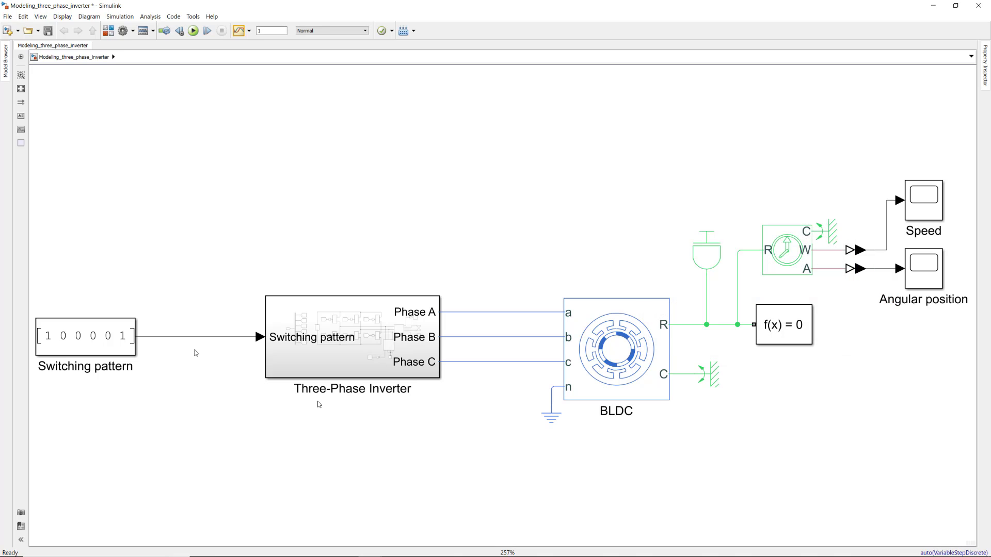
Name the switching and angle signals switchPattern and theta, and mark both for logging
{"action": "type", "text": "switchPattern"}
{"action": "type", "text": "theta"}
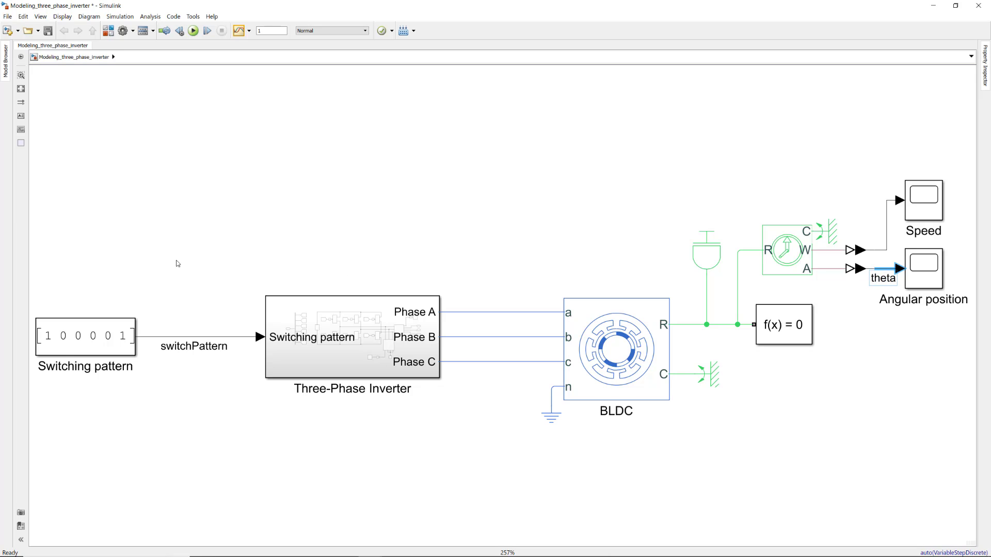
{"action": "right_click", "coordinate": [192, 337]}
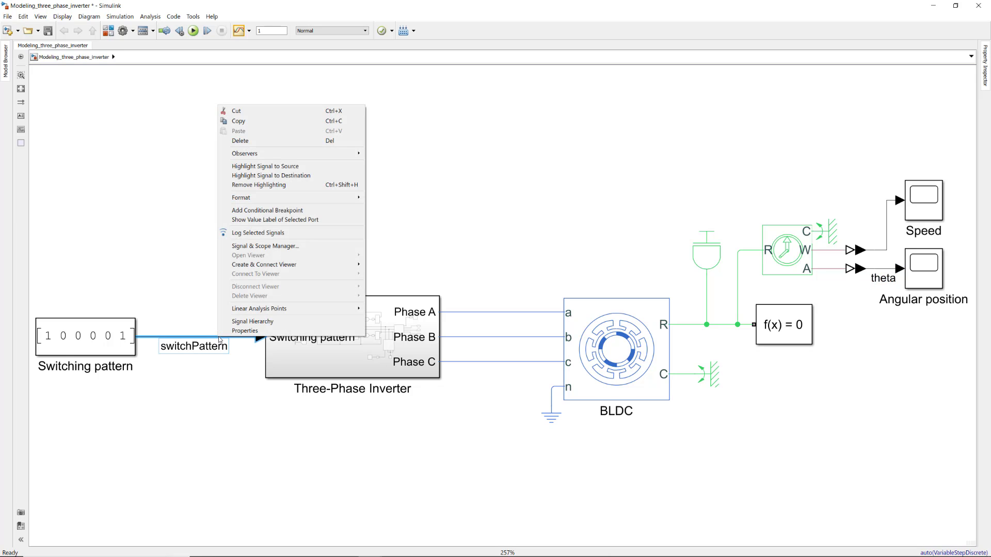
{"action": "mouse_move", "coordinate": [281, 234]}
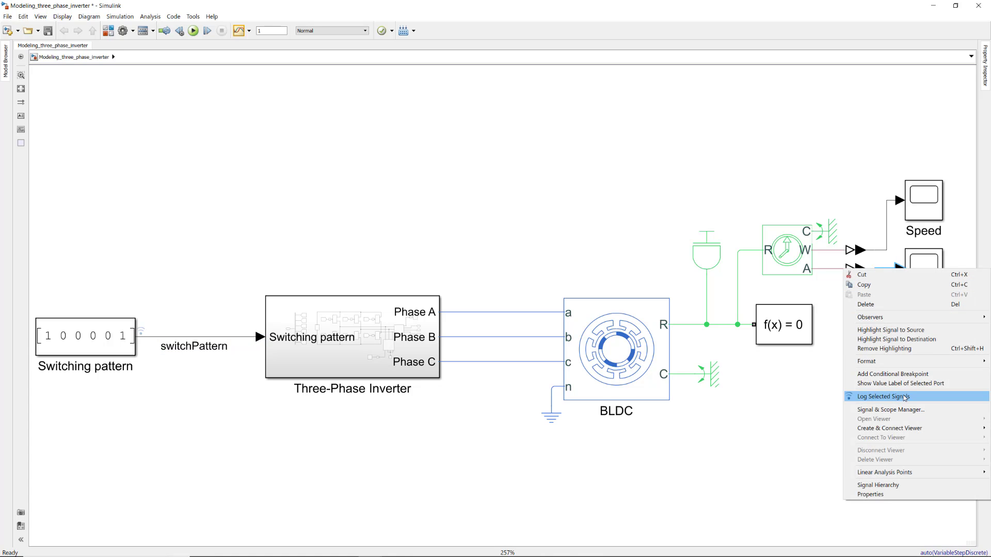
{"action": "left_click", "coordinate": [887, 396]}
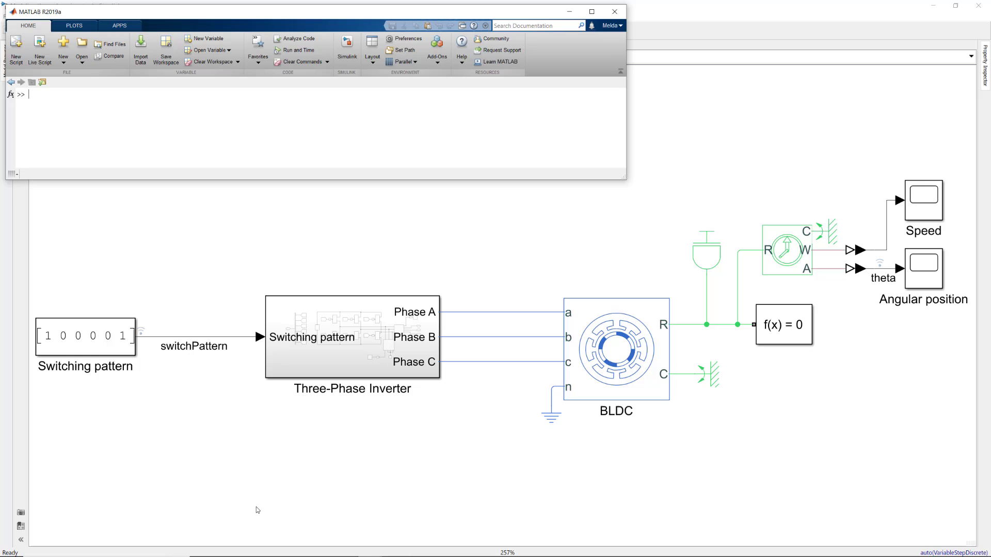
{"action": "mouse_move", "coordinate": [128, 127]}
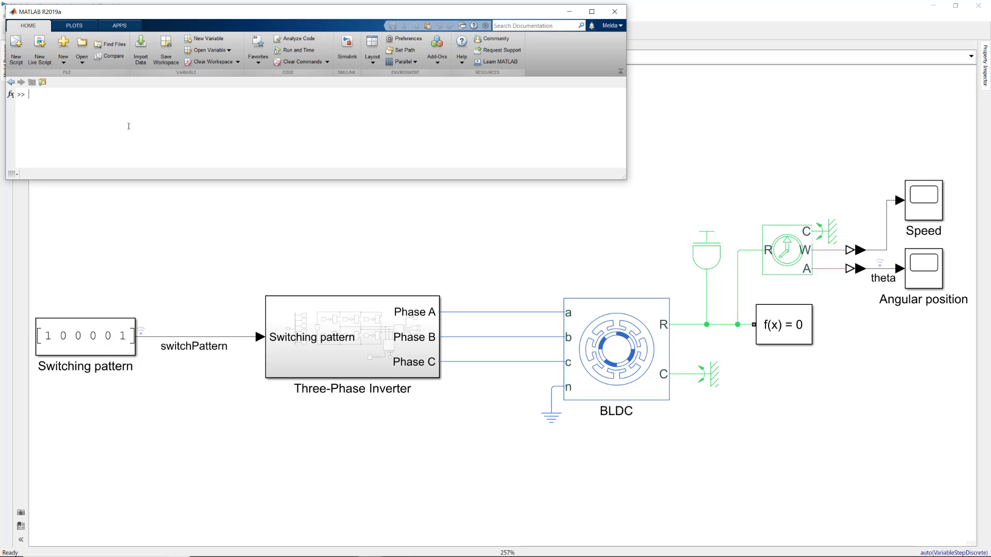
Run the animateRot script from the MATLAB Command Window
{"action": "type", "text": "animateRot"}
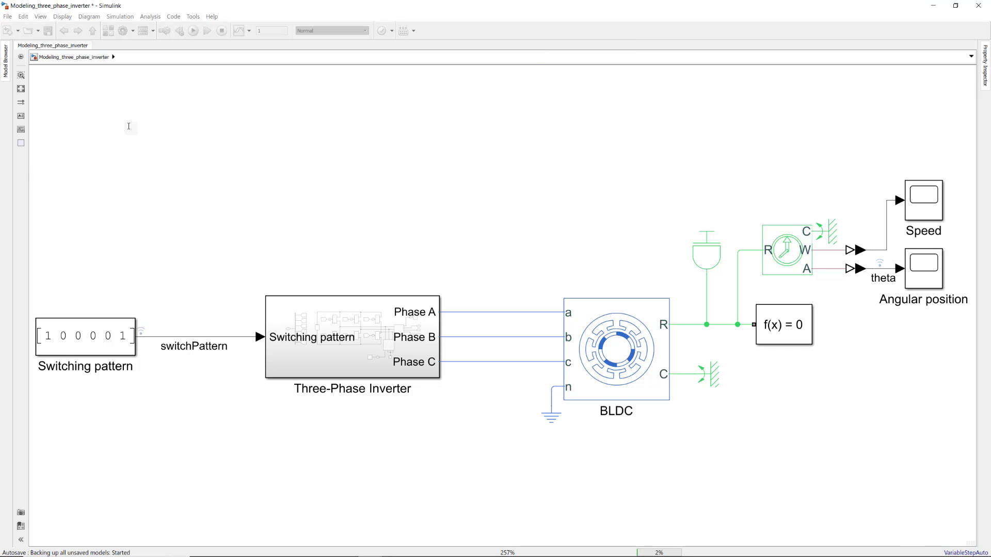
{"action": "left_click", "coordinate": [189, 30]}
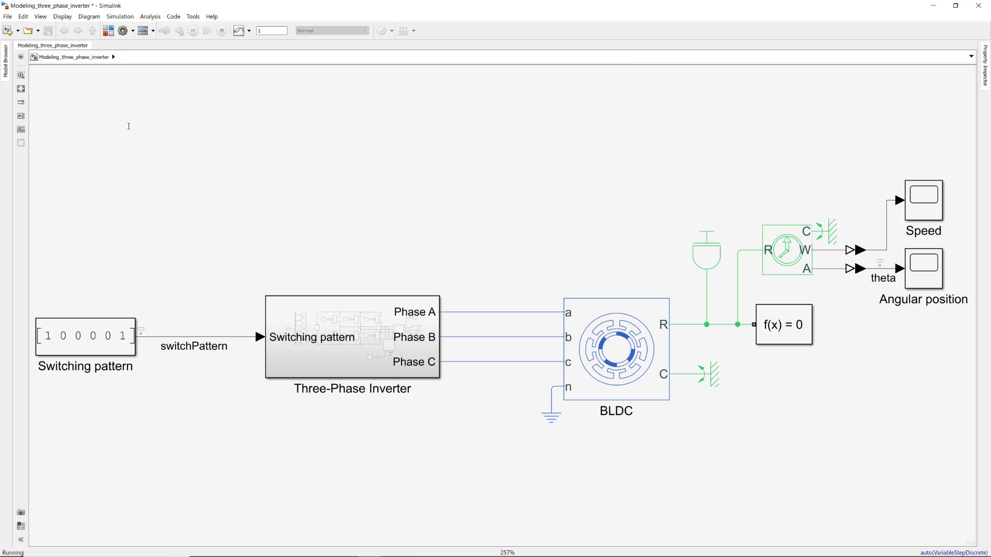